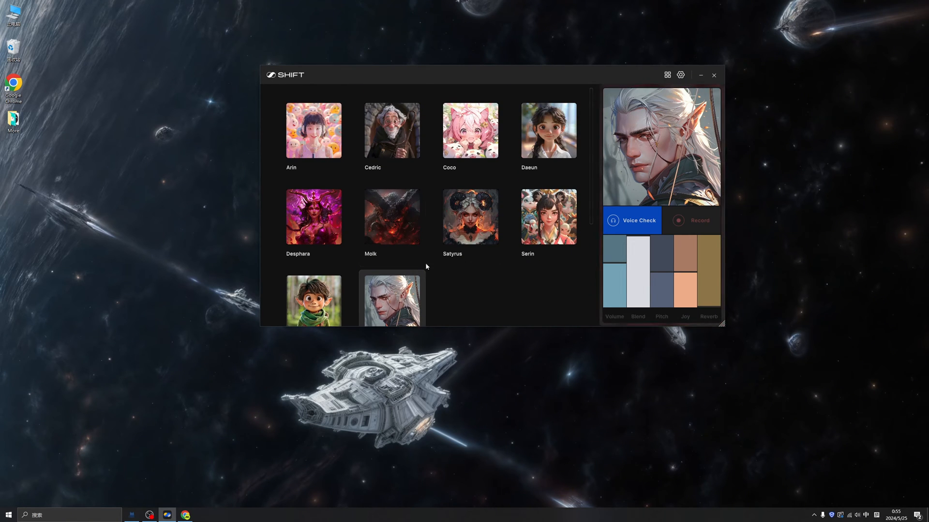
- Audition Arin, Coco, Daeun, Desphara, Satyrus and Serin, settle on Moik, and reposition the window
{"action": "left_click", "coordinate": [313, 130]}
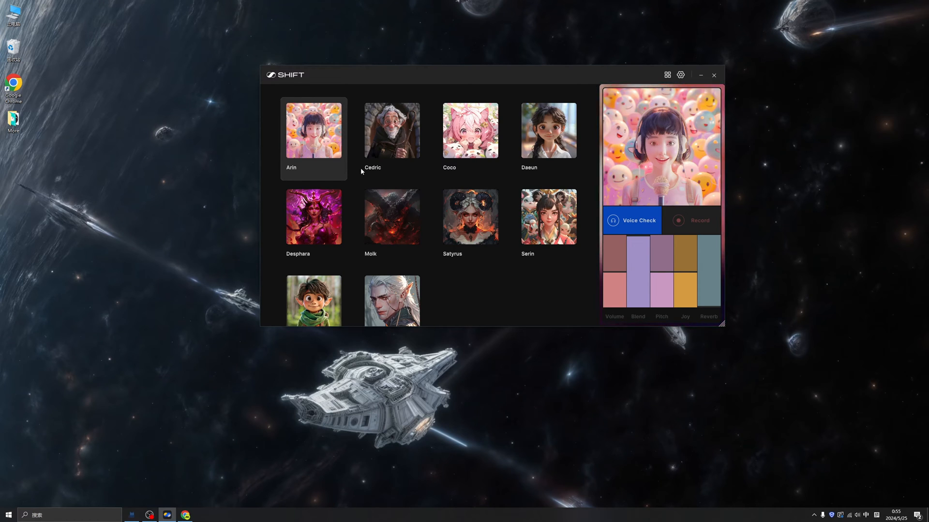
{"action": "left_click", "coordinate": [469, 129]}
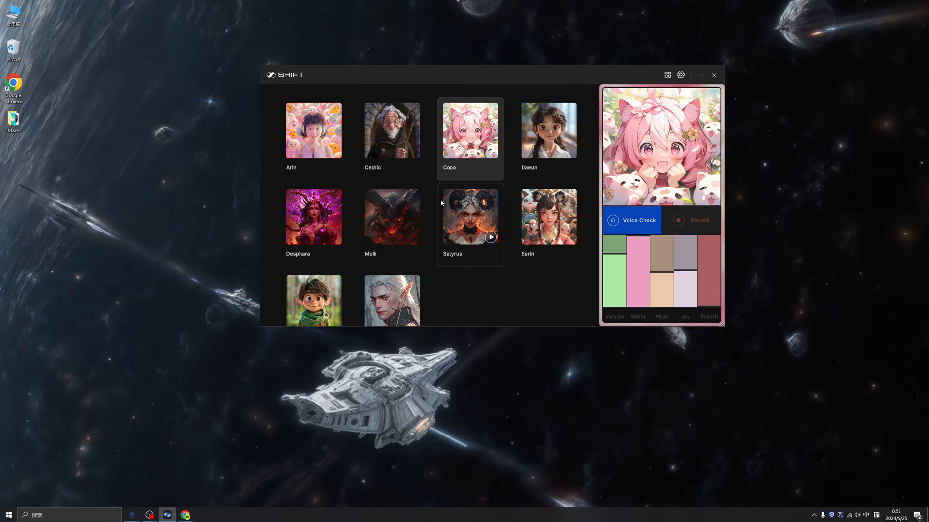
{"action": "left_click", "coordinate": [547, 129]}
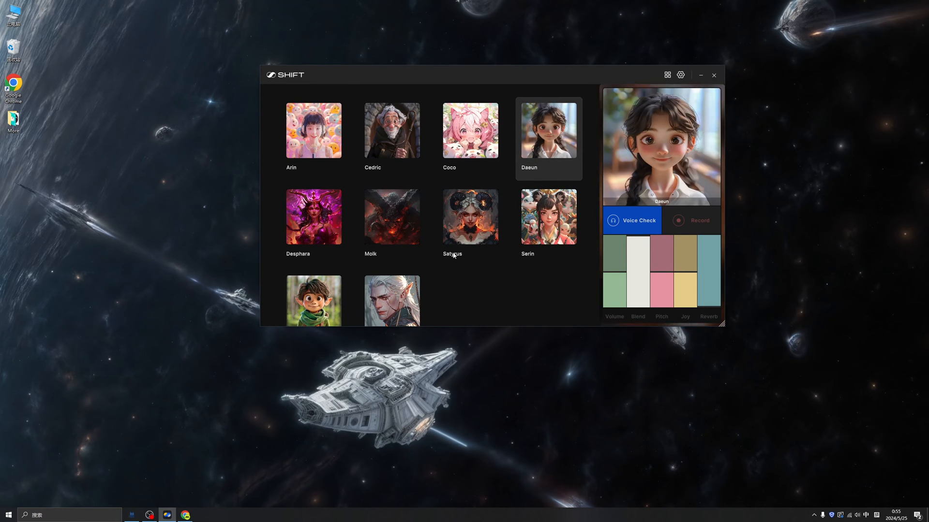
{"action": "left_click", "coordinate": [313, 217]}
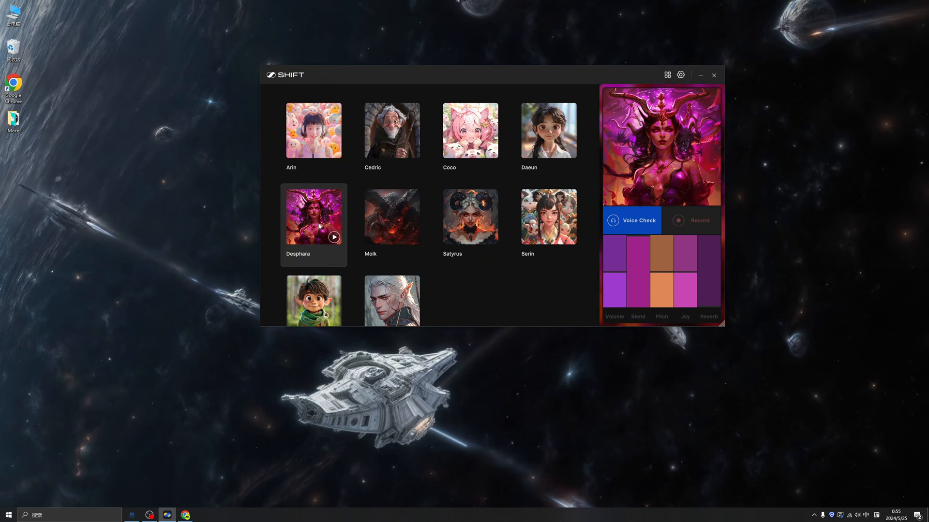
{"action": "left_click", "coordinate": [469, 217]}
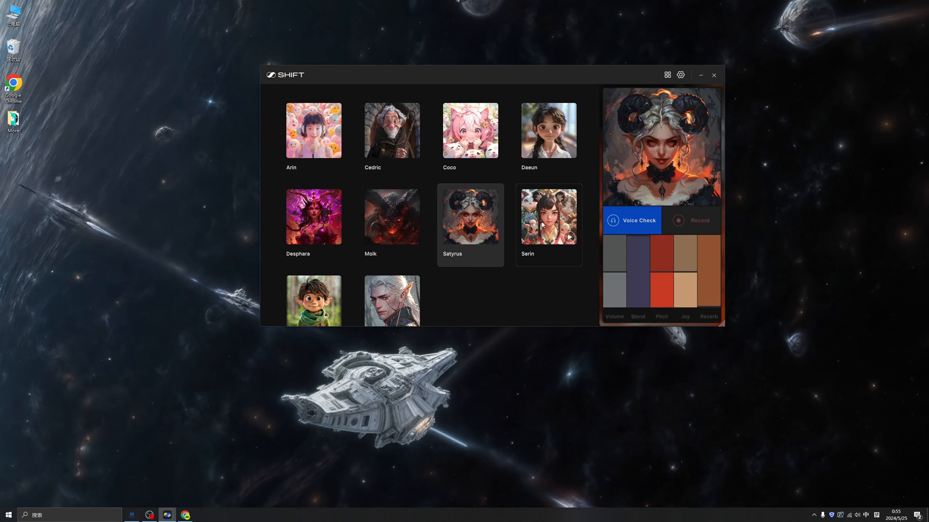
{"action": "left_click", "coordinate": [547, 217]}
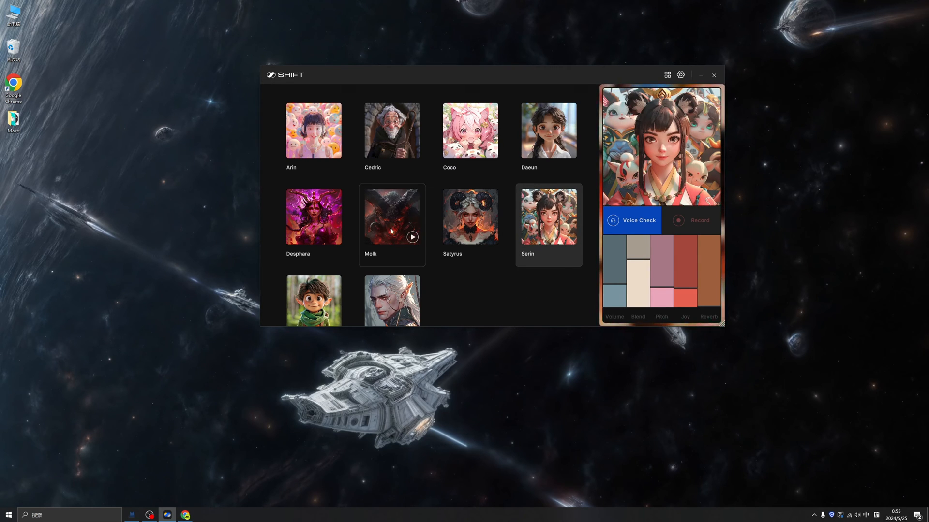
{"action": "left_click", "coordinate": [391, 216]}
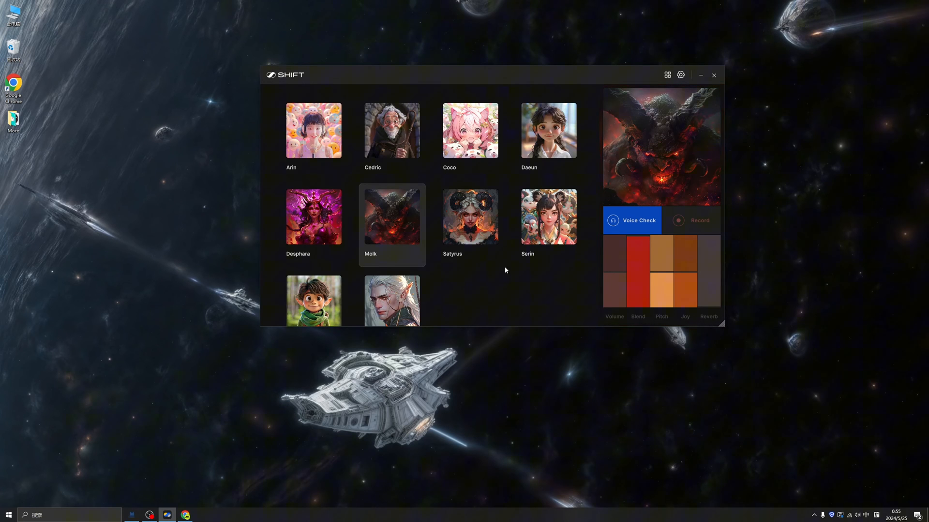
{"action": "left_click_drag", "start_coordinate": [491, 74], "coordinate": [397, 103]}
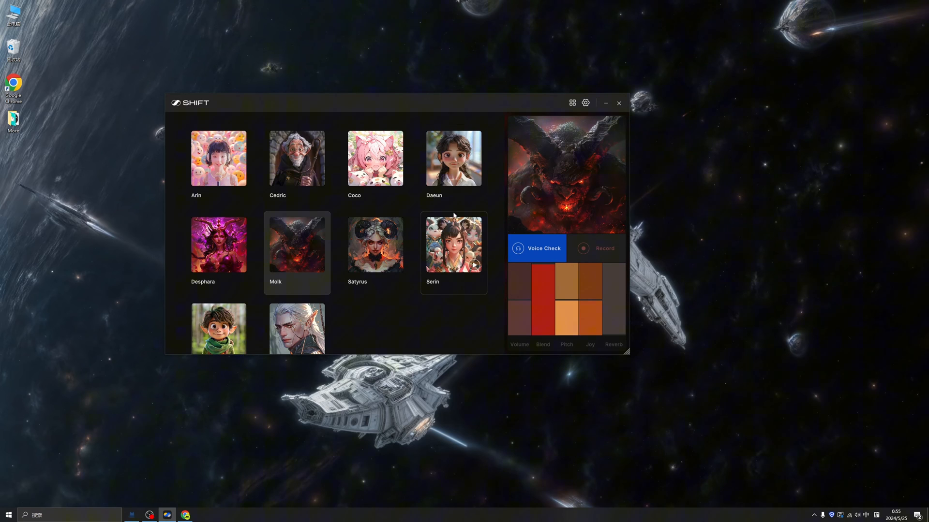
- Make the pink cat-eared Coco the active voice, then bring up the Shift webpage in Chrome
{"action": "left_click", "coordinate": [296, 244]}
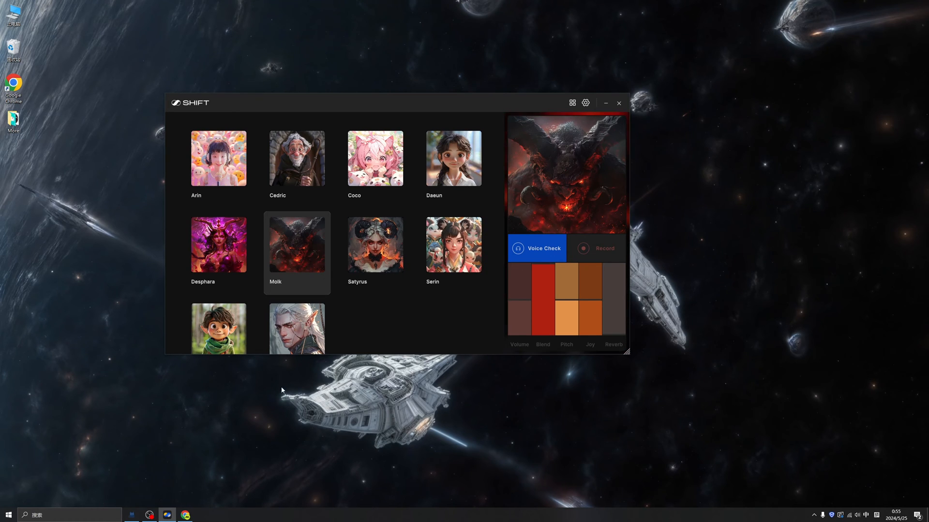
{"action": "left_click", "coordinate": [453, 245]}
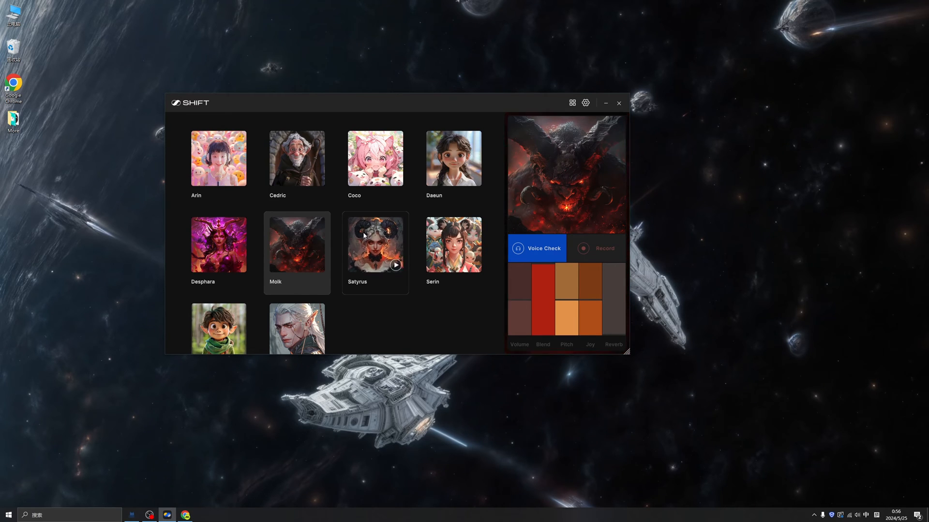
{"action": "mouse_move", "coordinate": [198, 107]}
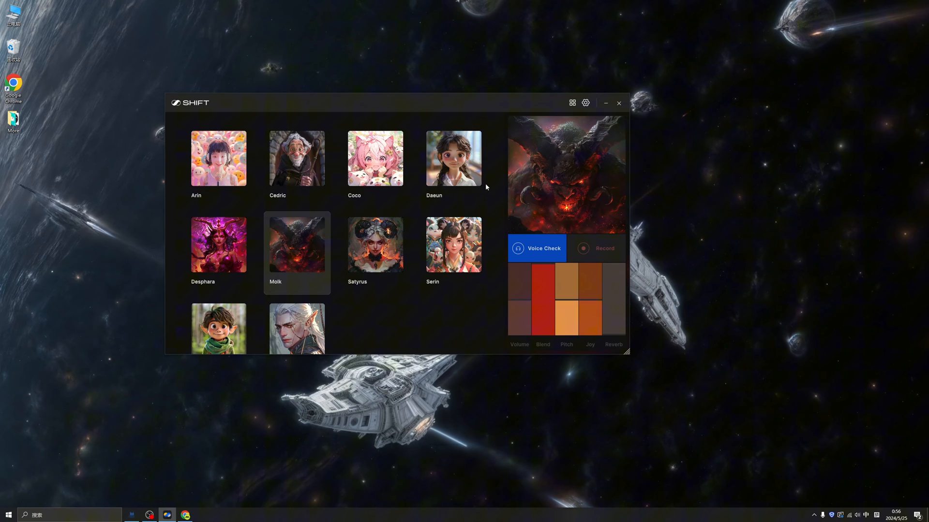
{"action": "left_click", "coordinate": [374, 158]}
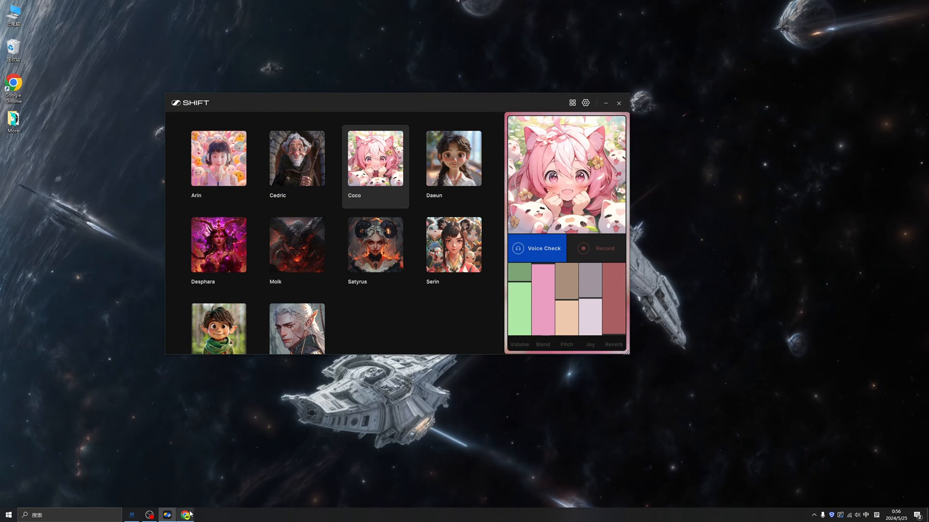
{"action": "left_click", "coordinate": [185, 514]}
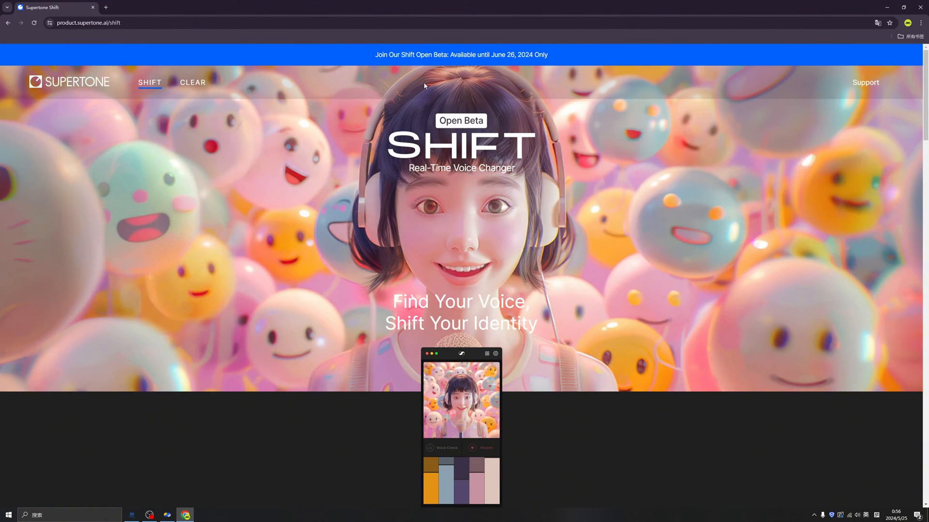
{"action": "mouse_move", "coordinate": [81, 93]}
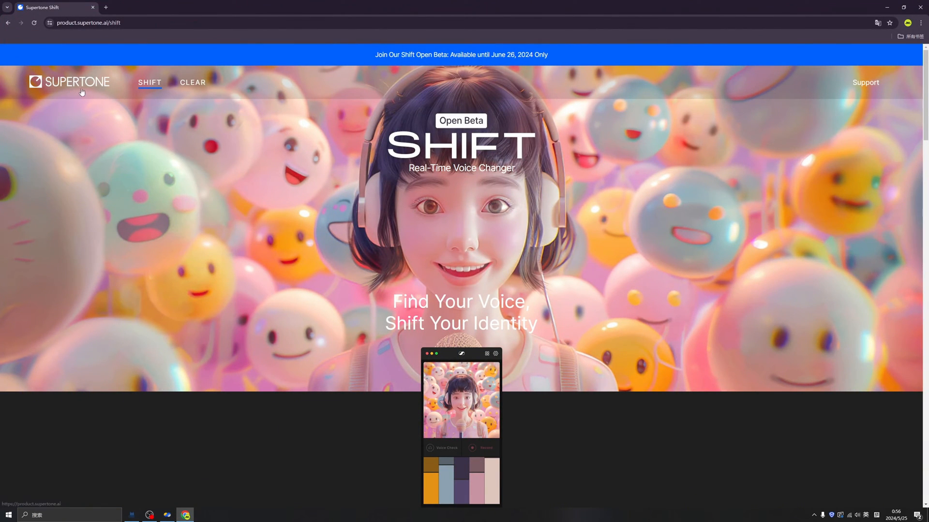
{"action": "mouse_move", "coordinate": [544, 140]}
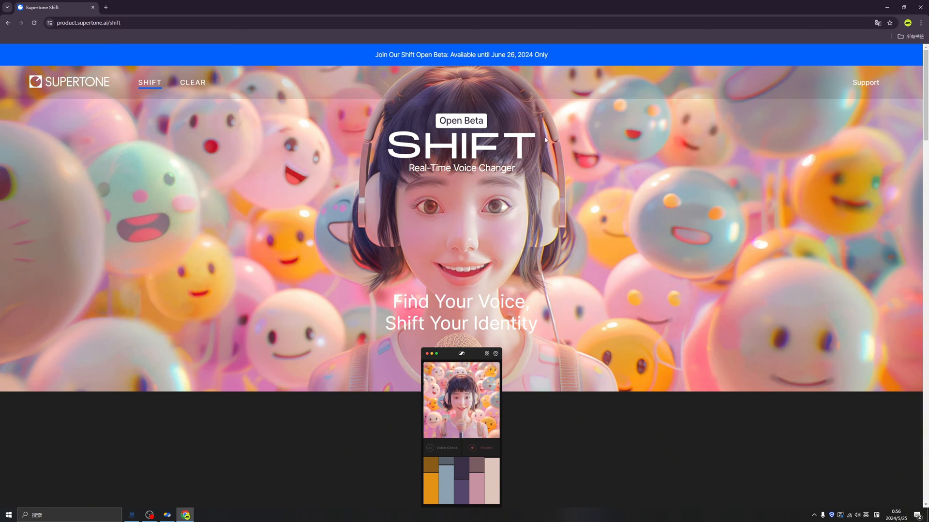
{"action": "mouse_move", "coordinate": [417, 70]}
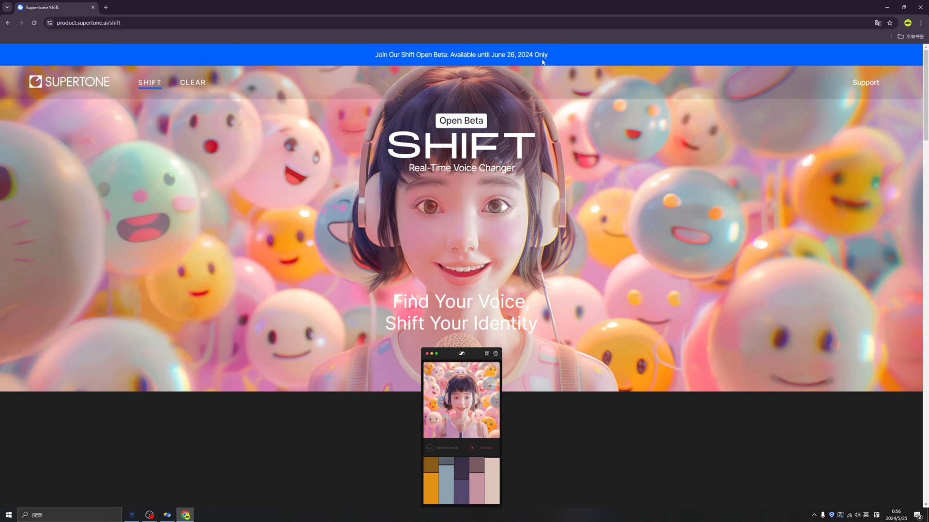
{"action": "mouse_move", "coordinate": [495, 82]}
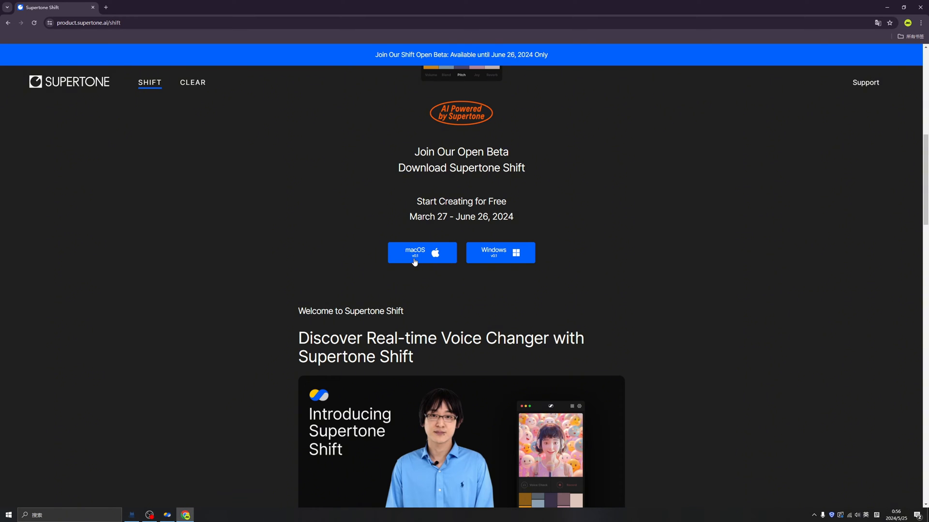
{"action": "mouse_move", "coordinate": [433, 251]}
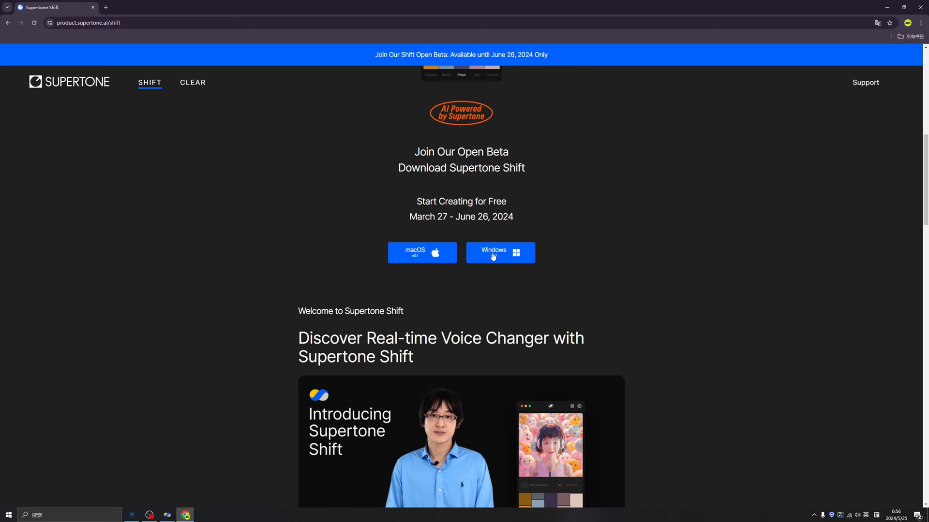
- Scroll down the Shift product page past the macOS and Windows download buttons and features
{"action": "scroll", "scroll_direction": "down", "scroll_amount": 3}
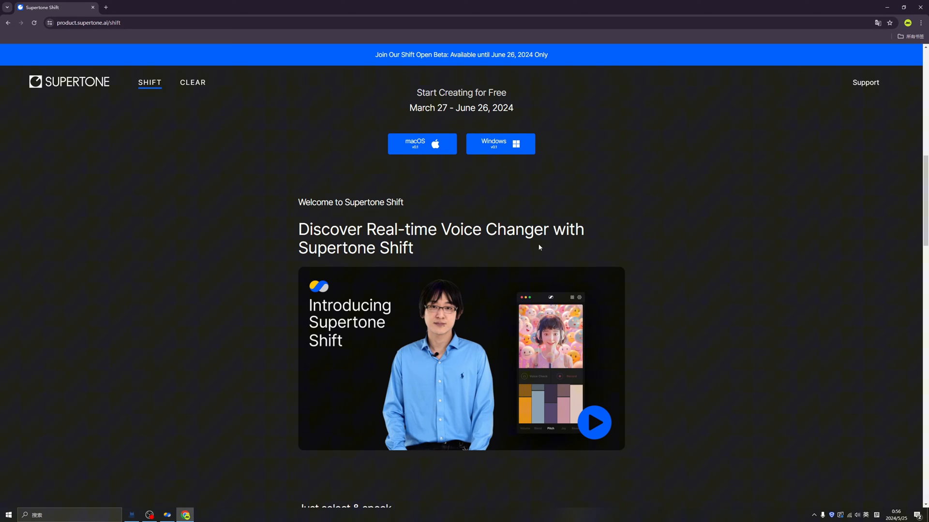
{"action": "scroll", "scroll_direction": "down", "scroll_amount": 3}
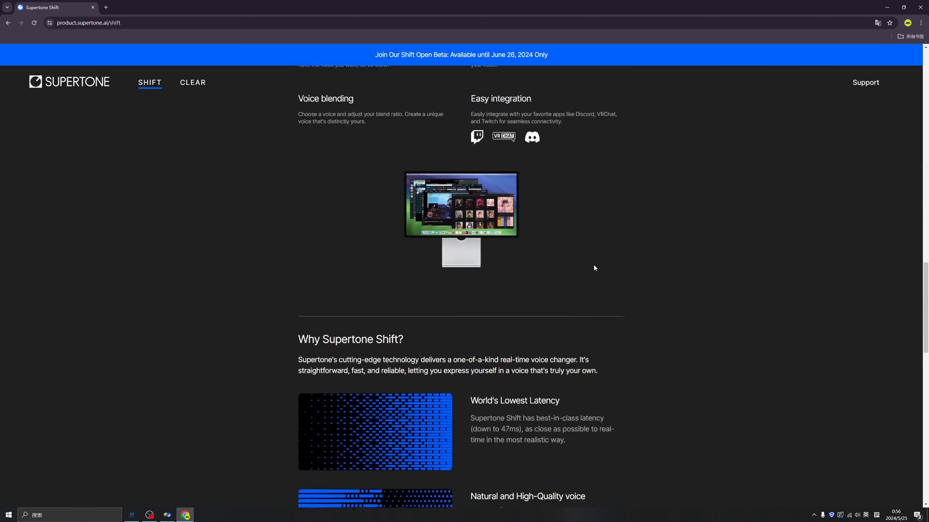
{"action": "scroll", "scroll_direction": "down", "scroll_amount": 3}
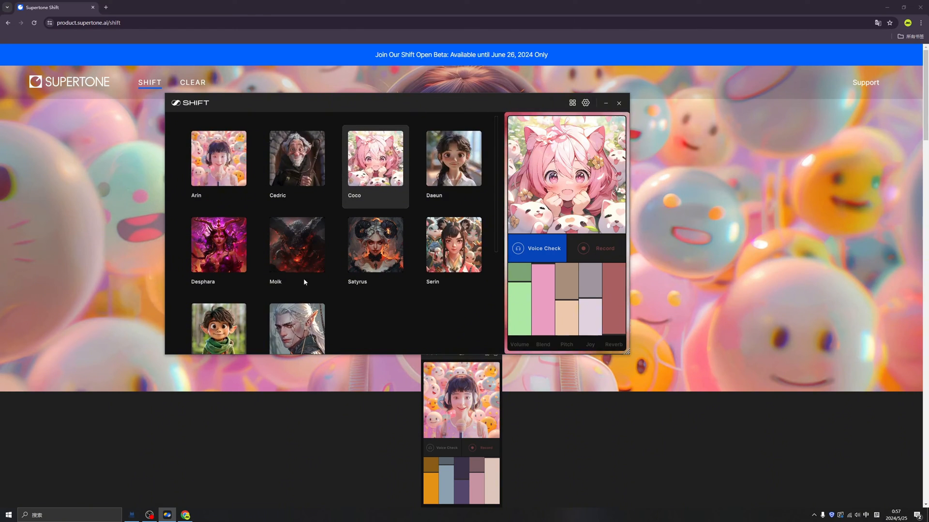
- Make elf Zyros the active voice, try its Volume, Blend, Pitch, Joy and Reverb controls, and open settings
{"action": "left_click", "coordinate": [296, 273]}
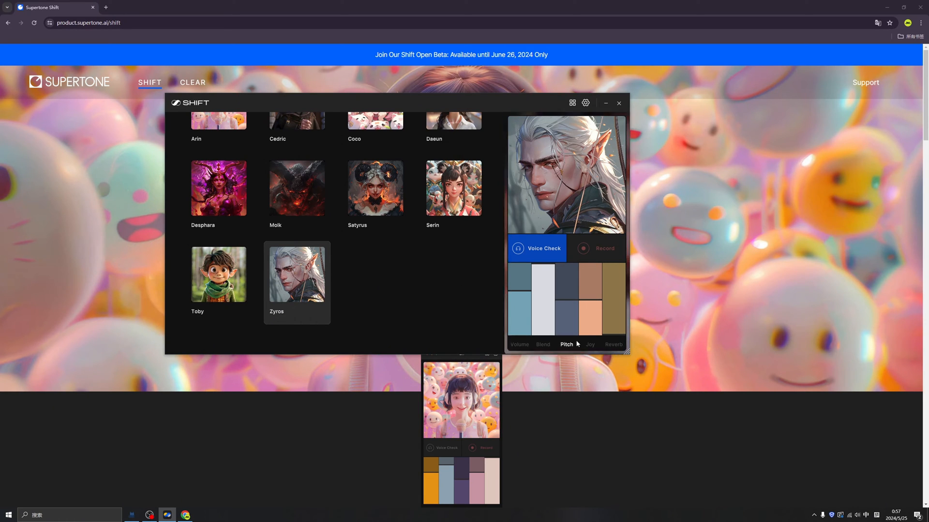
{"action": "left_click", "coordinate": [590, 344]}
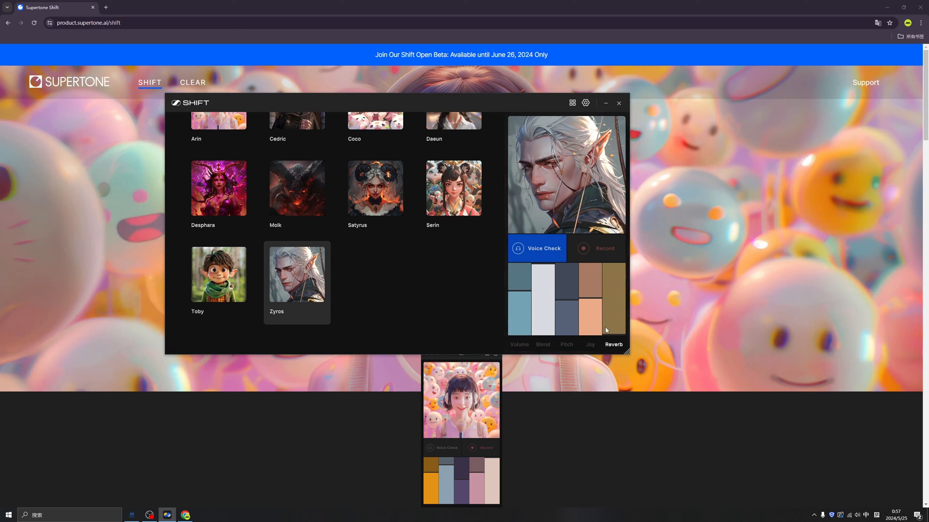
{"action": "left_click", "coordinate": [542, 345]}
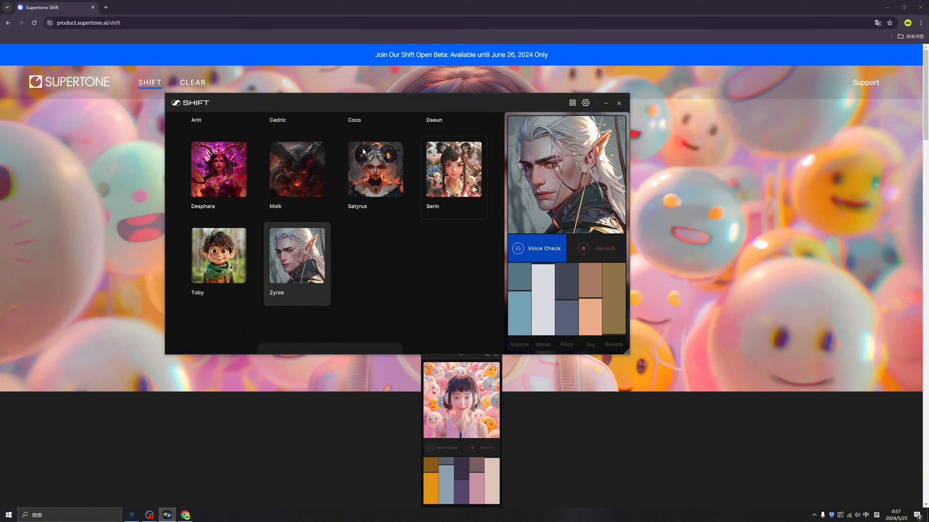
{"action": "left_click", "coordinate": [584, 103]}
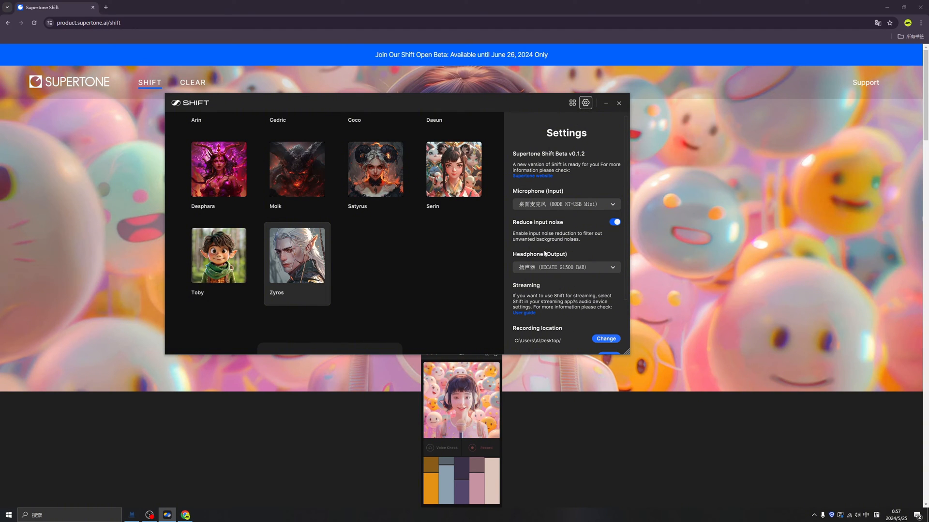
{"action": "mouse_move", "coordinate": [548, 195]}
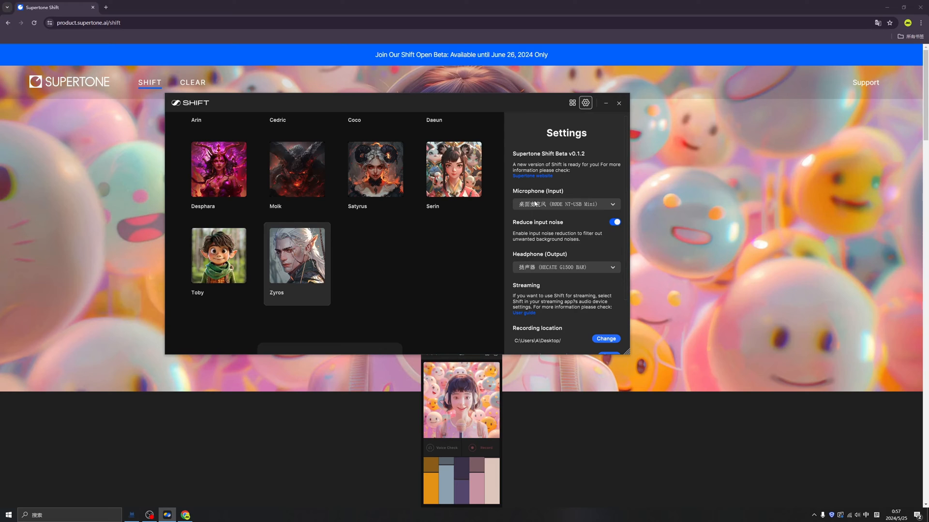
{"action": "mouse_move", "coordinate": [570, 201]}
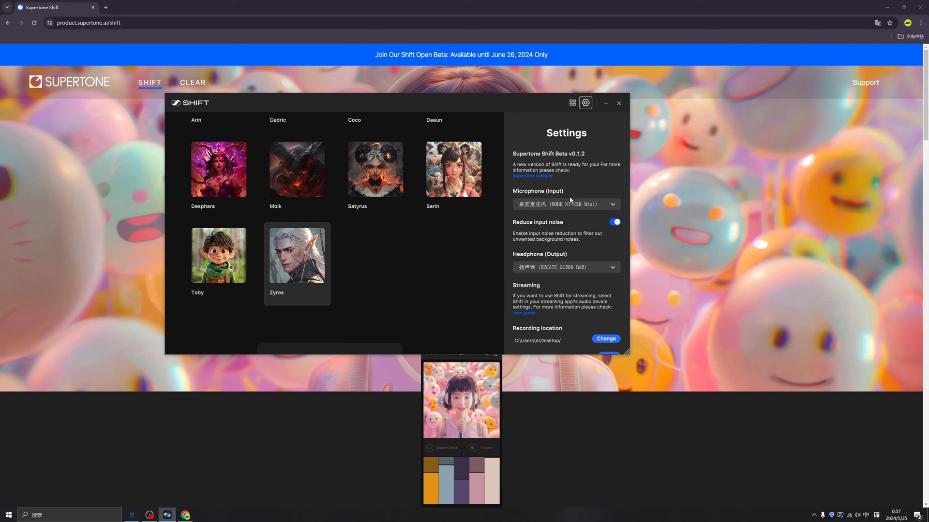
{"action": "mouse_move", "coordinate": [557, 213]}
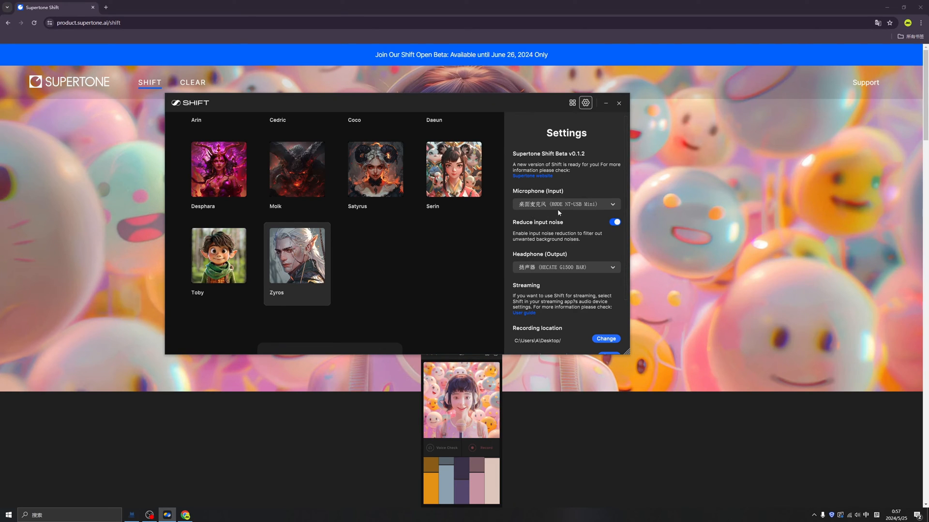
- Scroll through the microphone, noise reduction, headphone and recording location settings
{"action": "scroll", "scroll_direction": "down", "scroll_amount": 3}
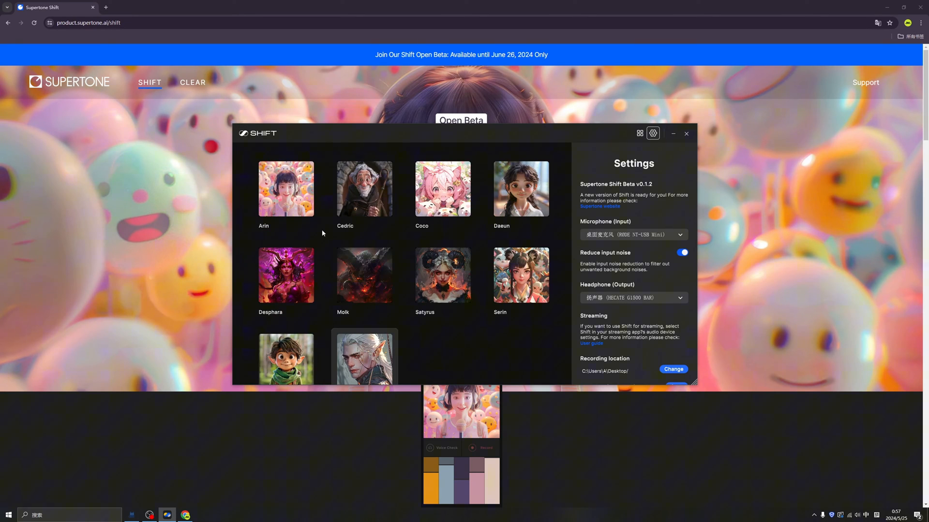
{"action": "mouse_move", "coordinate": [609, 147]}
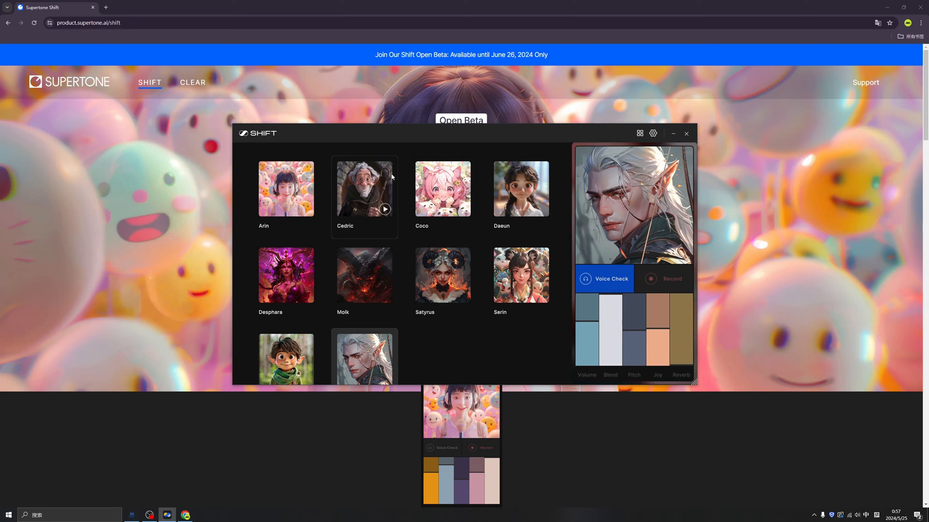
{"action": "mouse_move", "coordinate": [364, 240]}
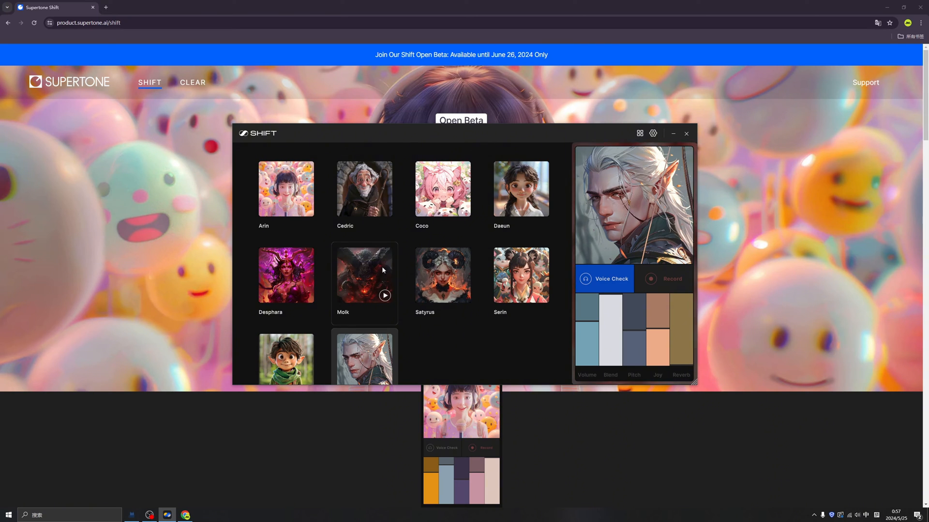
- Scroll the voice grid down to the request-more-voices section and close the Shift window
{"action": "scroll", "scroll_direction": "down", "scroll_amount": 3}
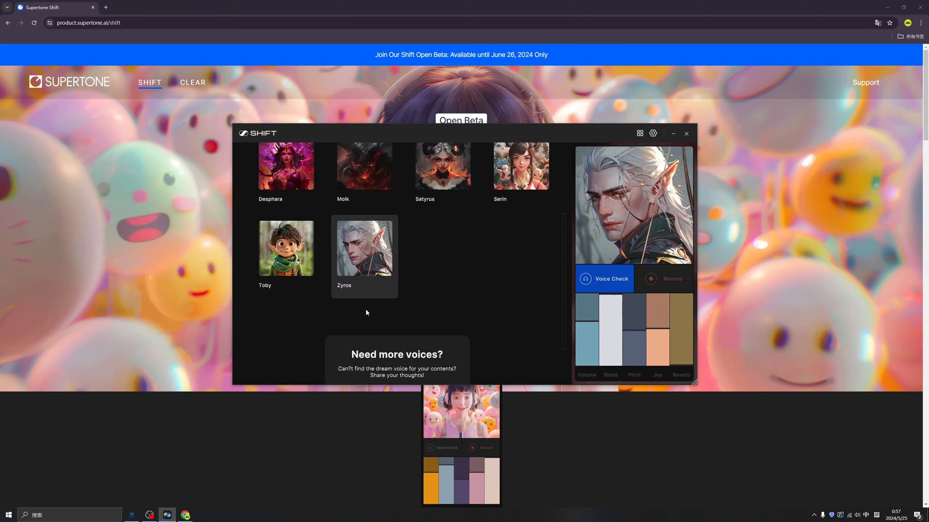
{"action": "left_click", "coordinate": [285, 247]}
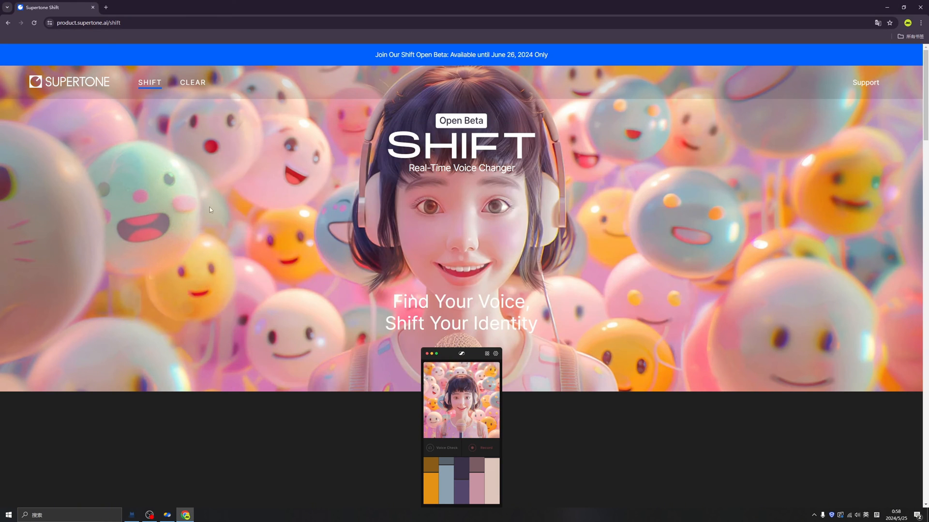
{"action": "scroll", "scroll_direction": "down", "scroll_amount": 3}
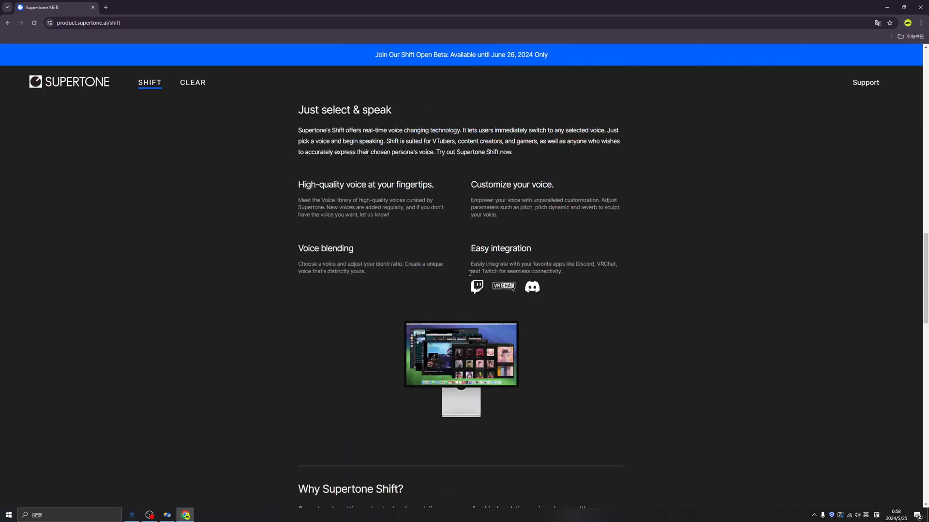
{"action": "scroll", "scroll_direction": "down", "scroll_amount": 3}
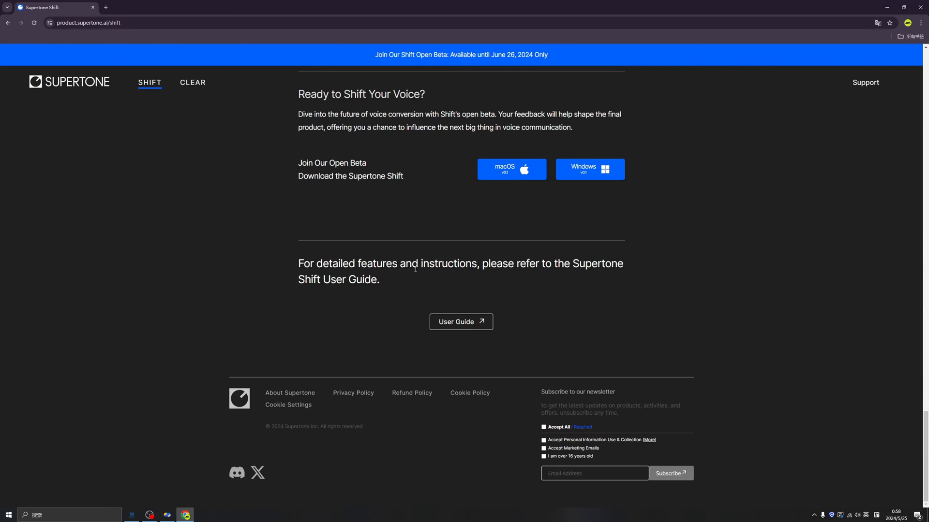
{"action": "mouse_move", "coordinate": [507, 279]}
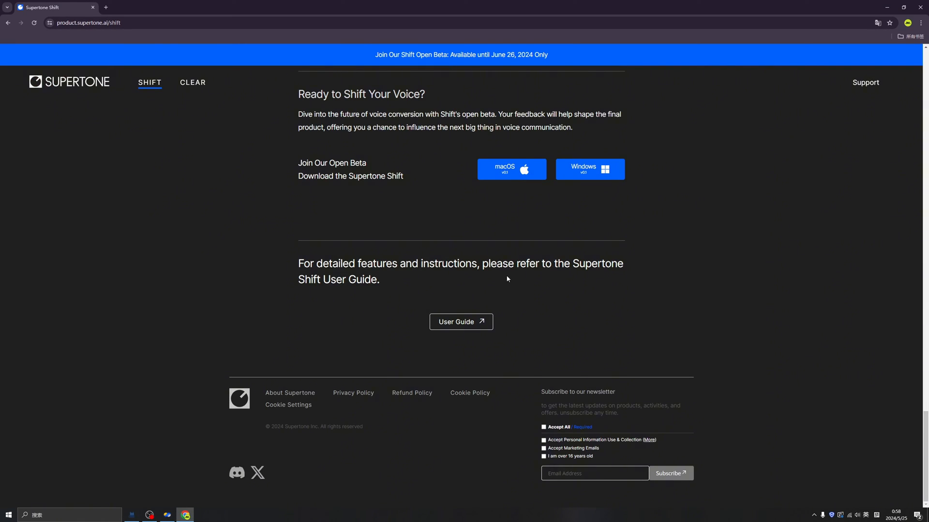
{"action": "mouse_move", "coordinate": [525, 304]}
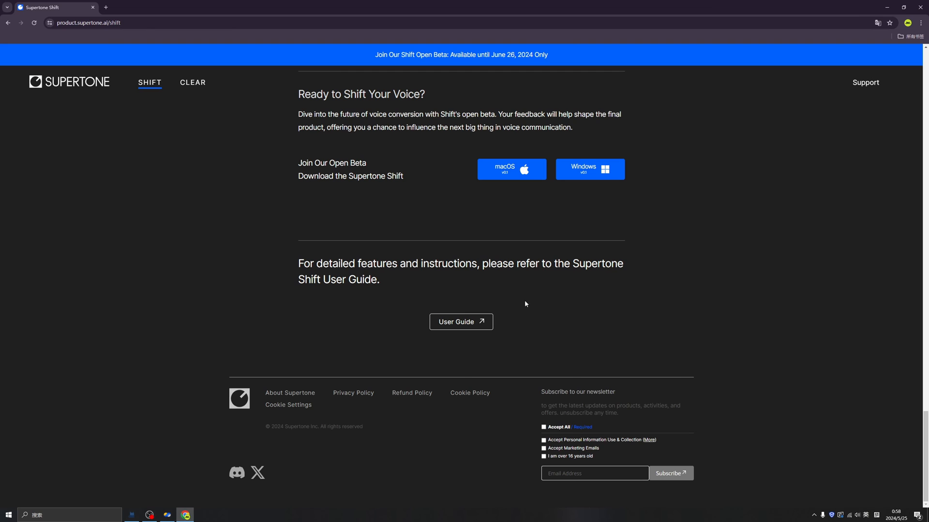
{"action": "mouse_move", "coordinate": [438, 200]}
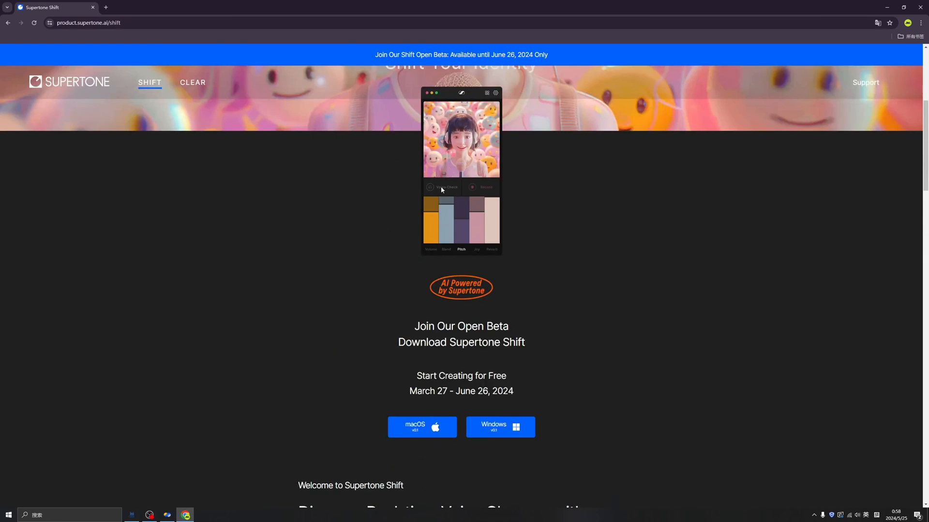
{"action": "scroll", "scroll_direction": "down", "scroll_amount": 3}
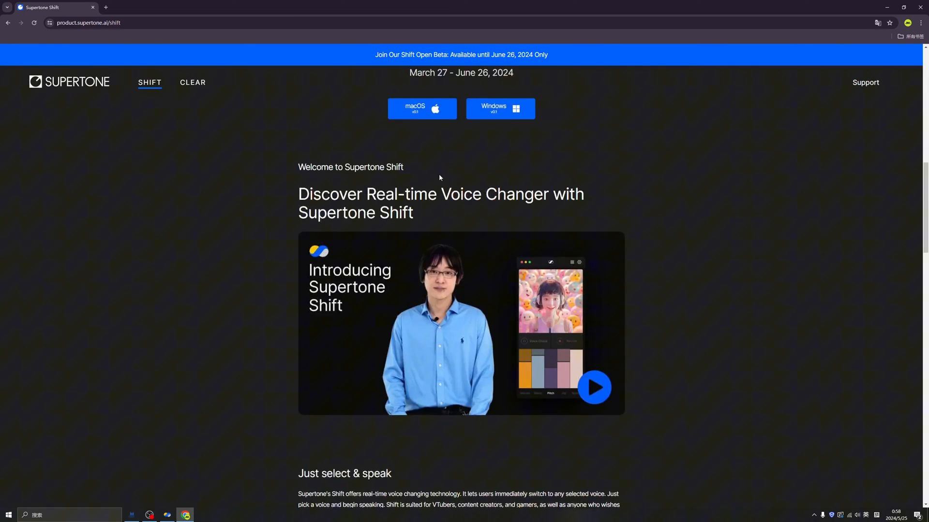
{"action": "scroll", "scroll_direction": "down", "scroll_amount": 3}
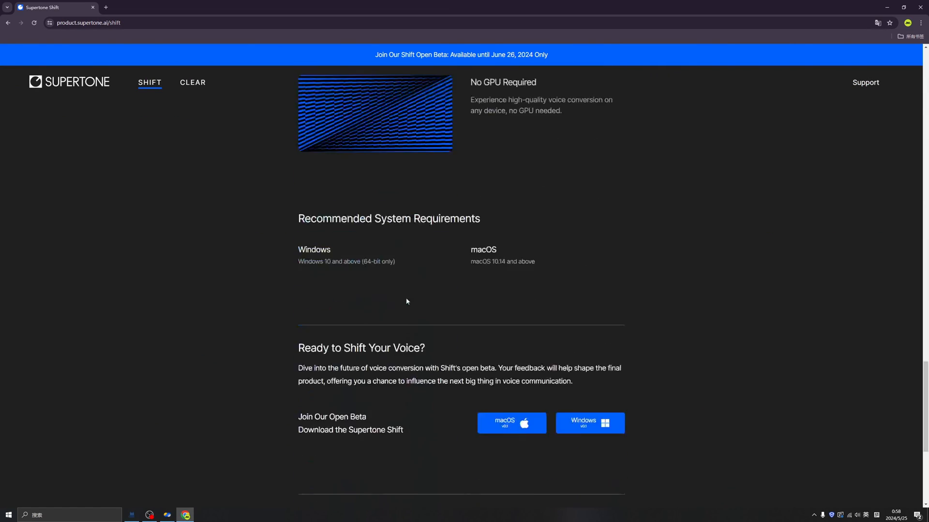
{"action": "scroll", "scroll_direction": "down", "scroll_amount": 3}
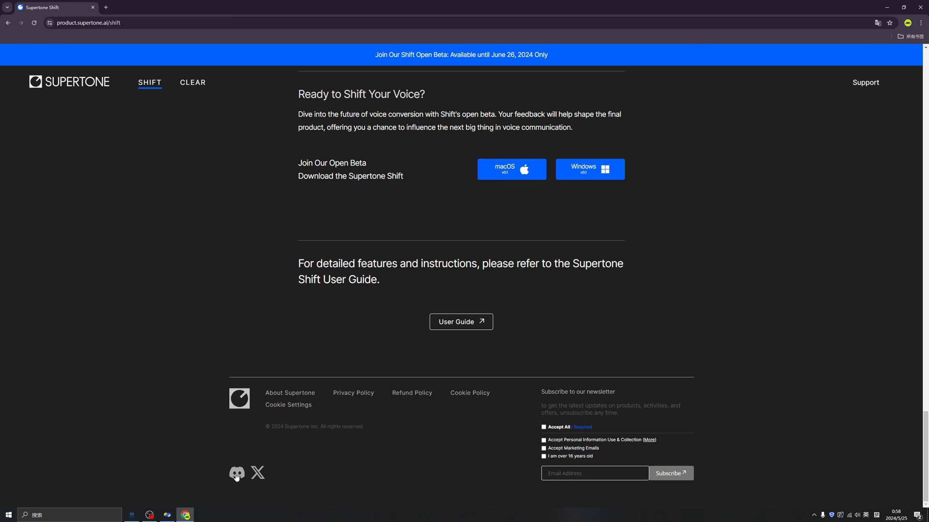
{"action": "mouse_move", "coordinate": [237, 473]}
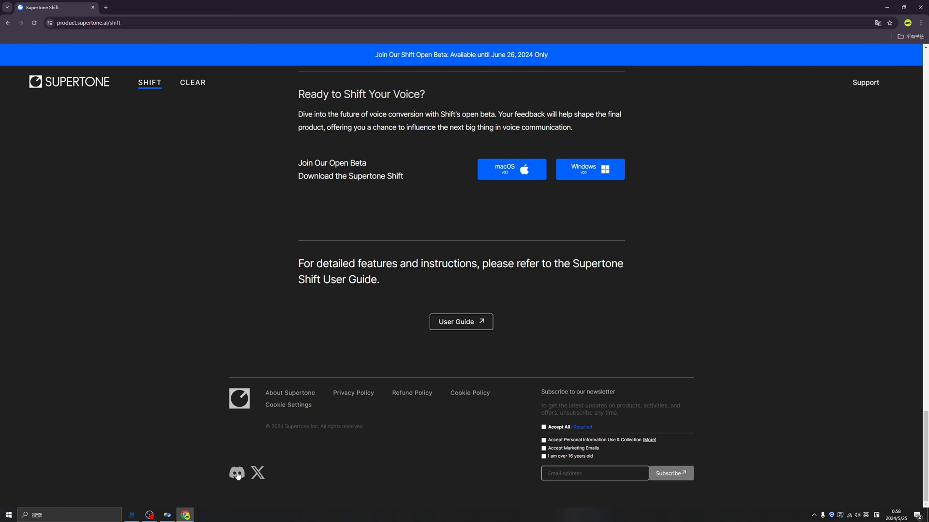
{"action": "mouse_move", "coordinate": [101, 89]}
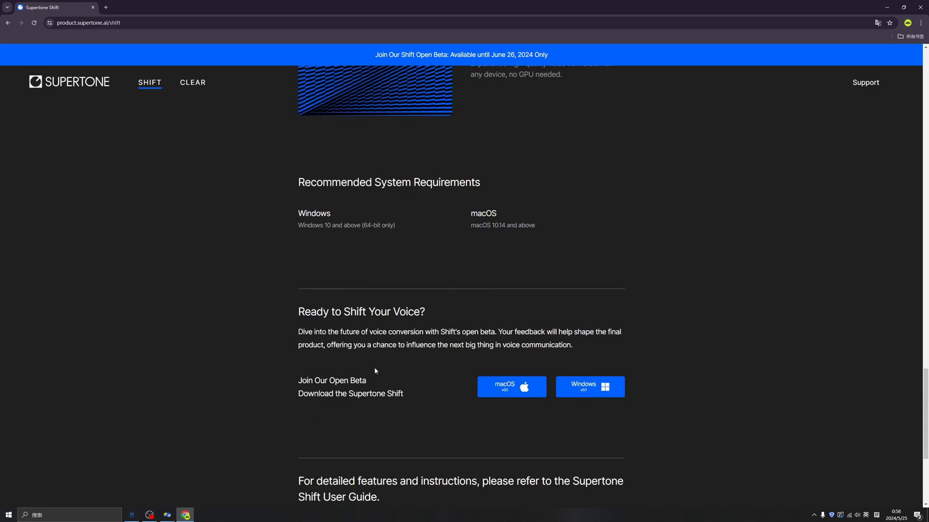
{"action": "scroll", "scroll_direction": "up", "scroll_amount": 3}
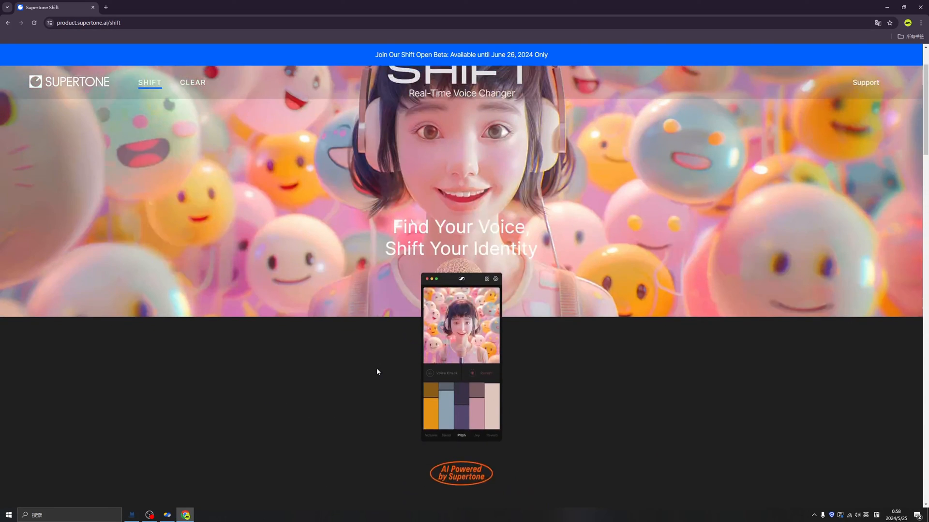